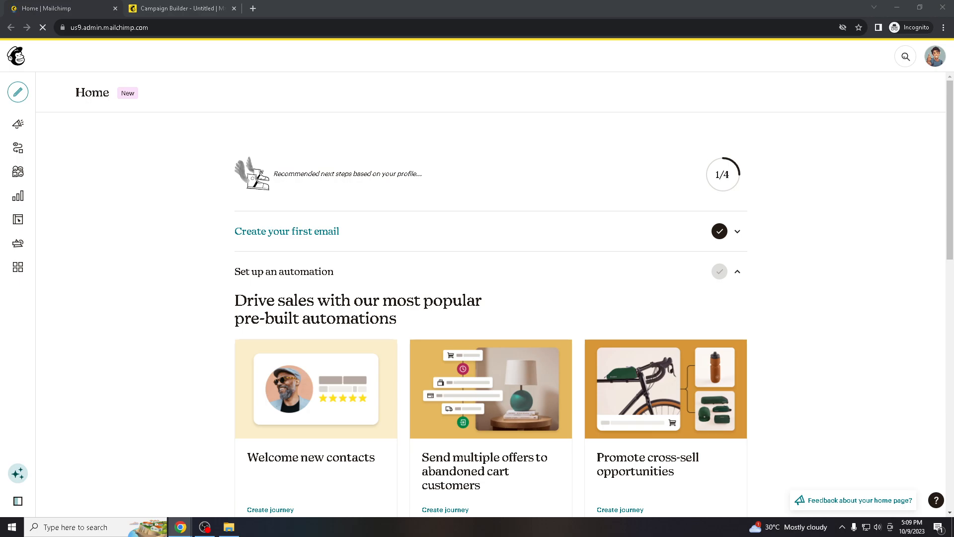
Step: Dismiss the expanded navigation and reach the Create page offering email, automation and landing pages
scroll("down", 3)
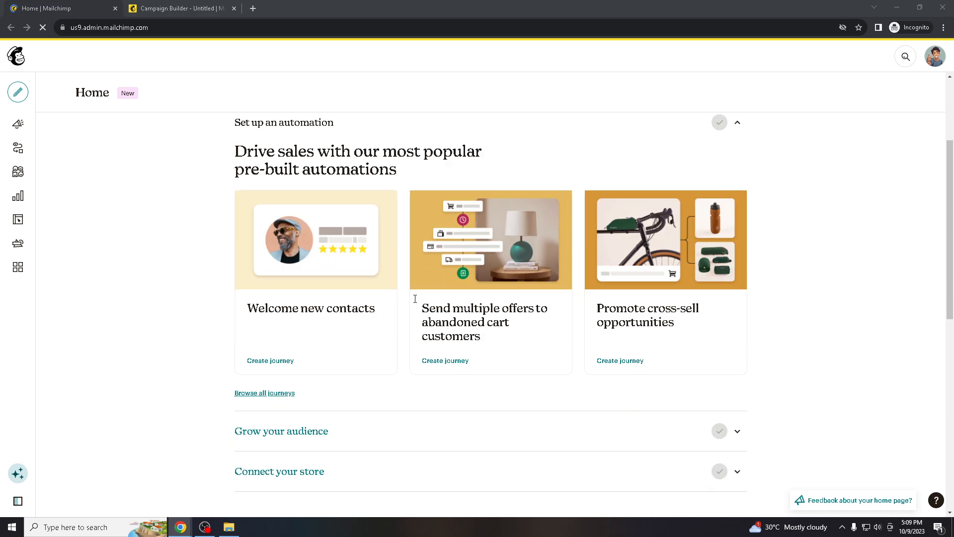
scroll("down", 3)
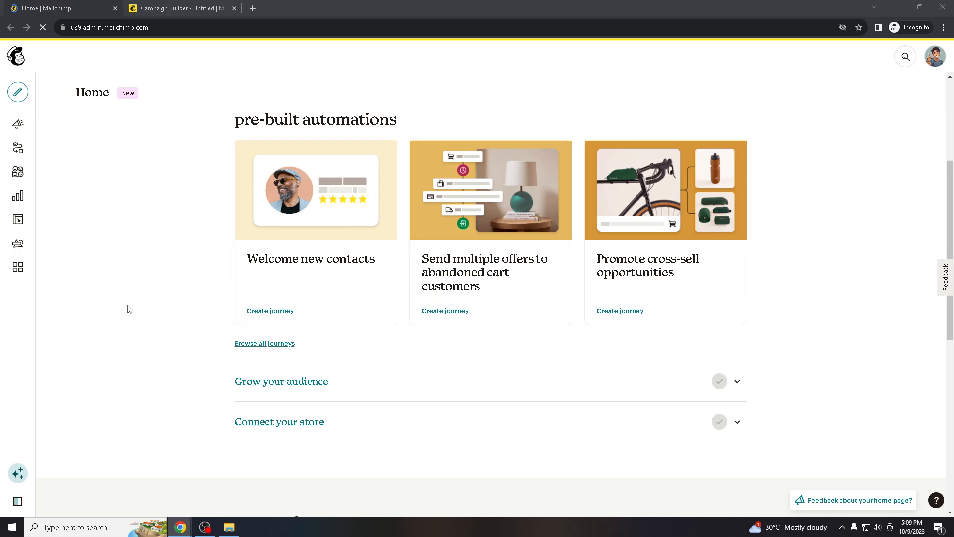
scroll("down", 3)
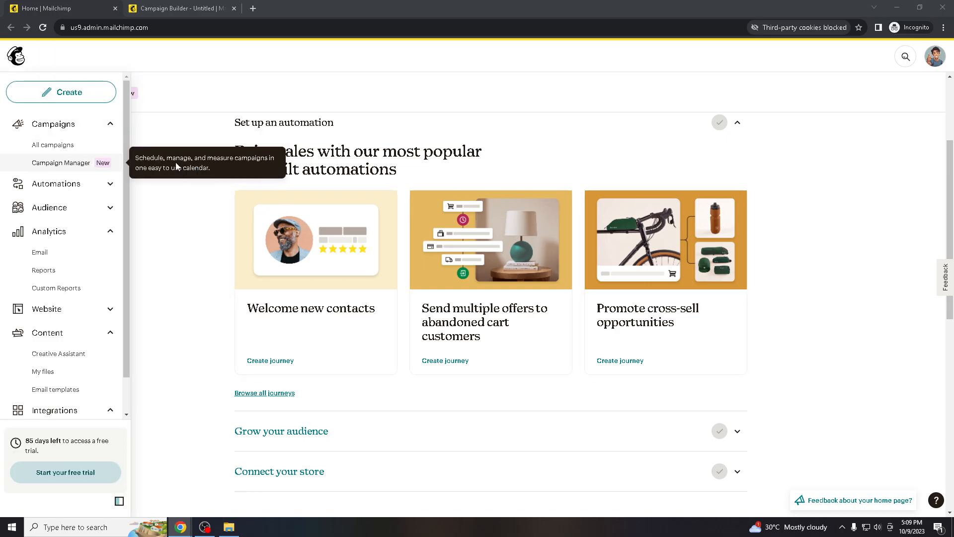
left_click(119, 501)
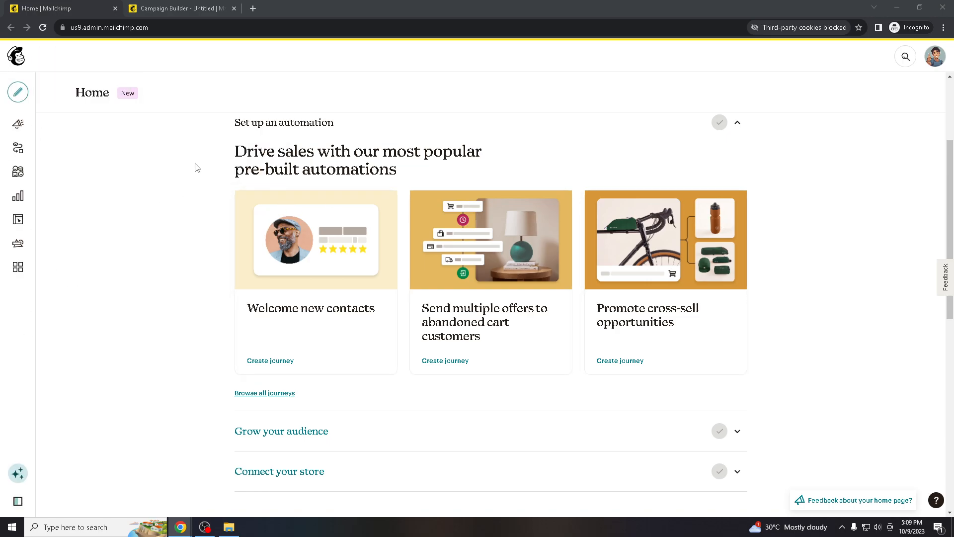
mouse_move(191, 161)
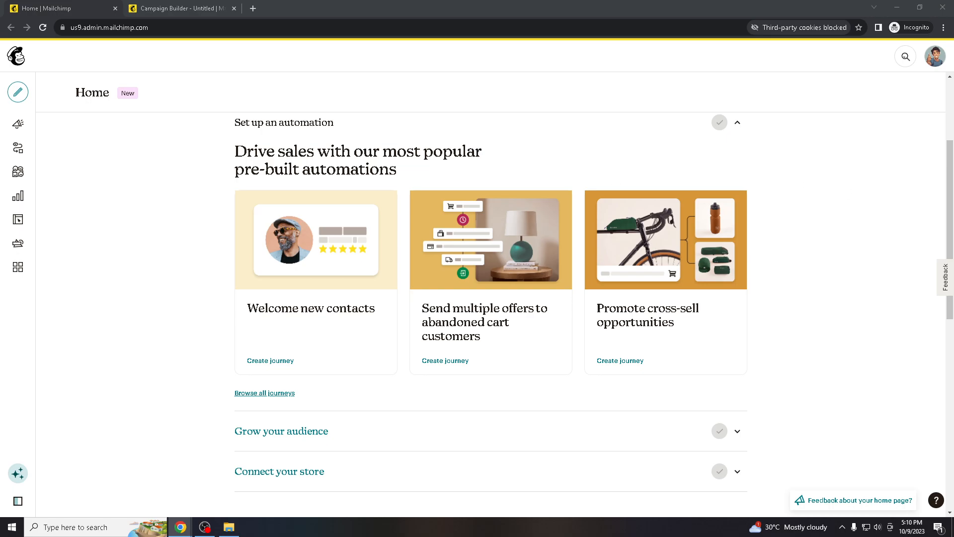
mouse_move(407, 120)
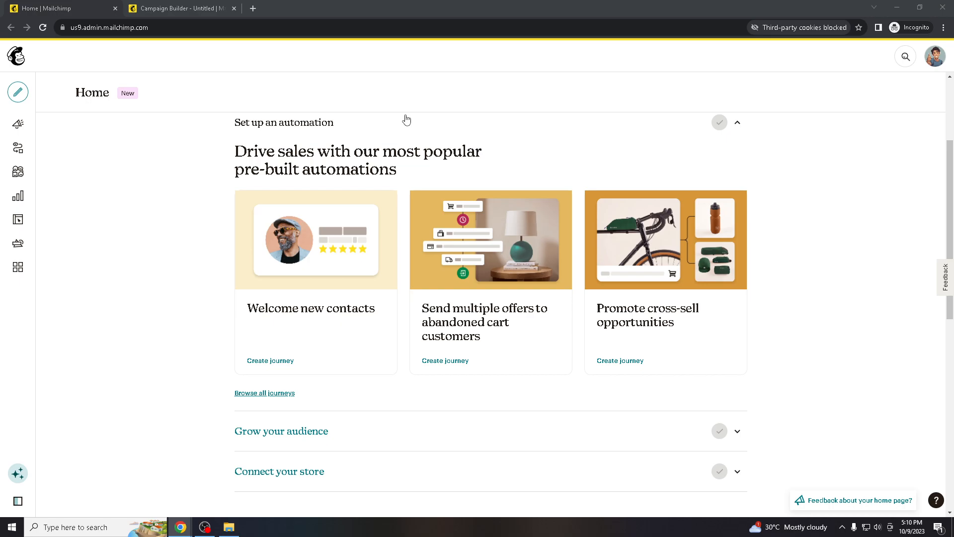
mouse_move(16, 55)
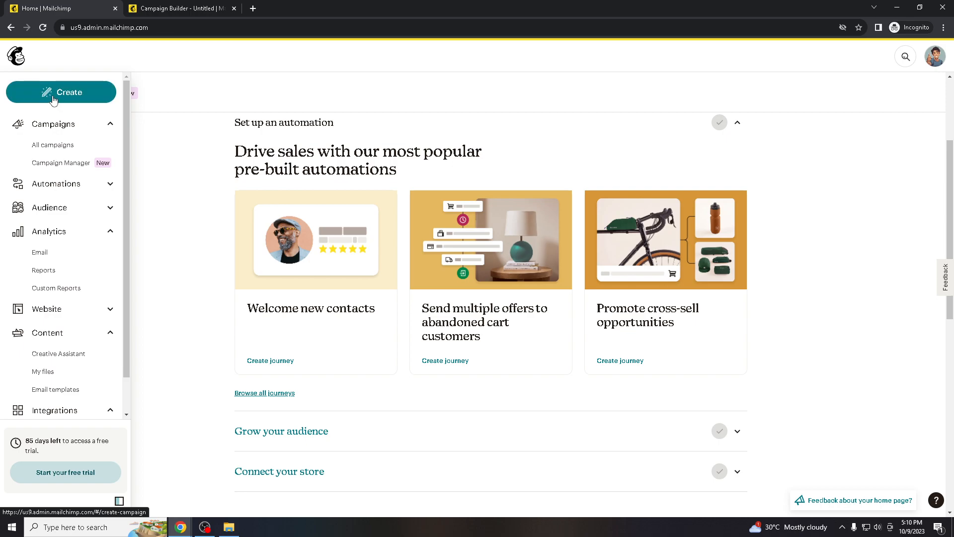
left_click(61, 92)
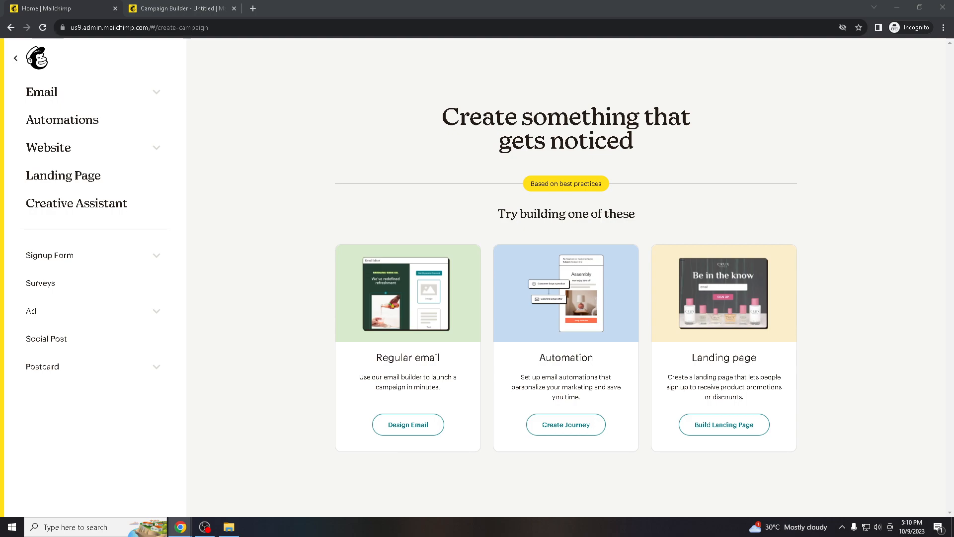
mouse_move(38, 57)
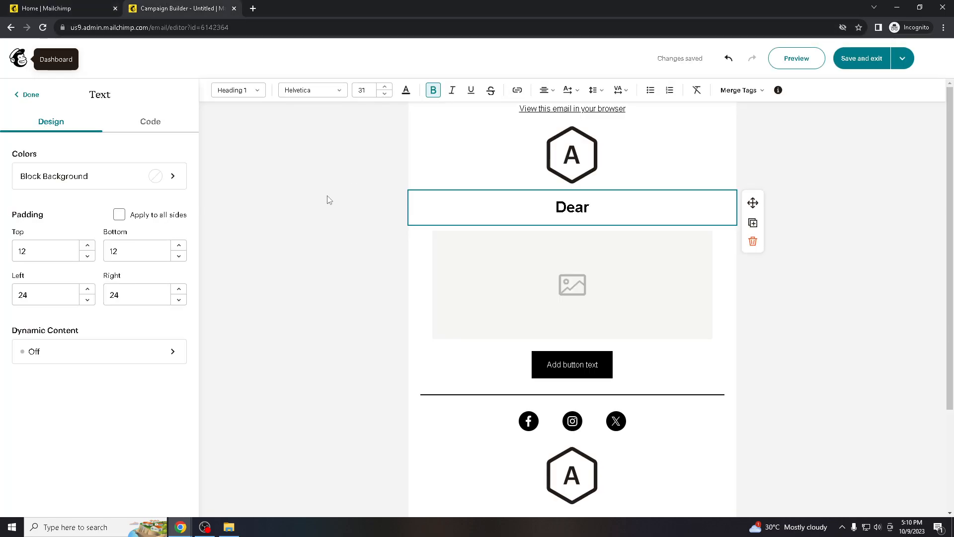
left_click(29, 95)
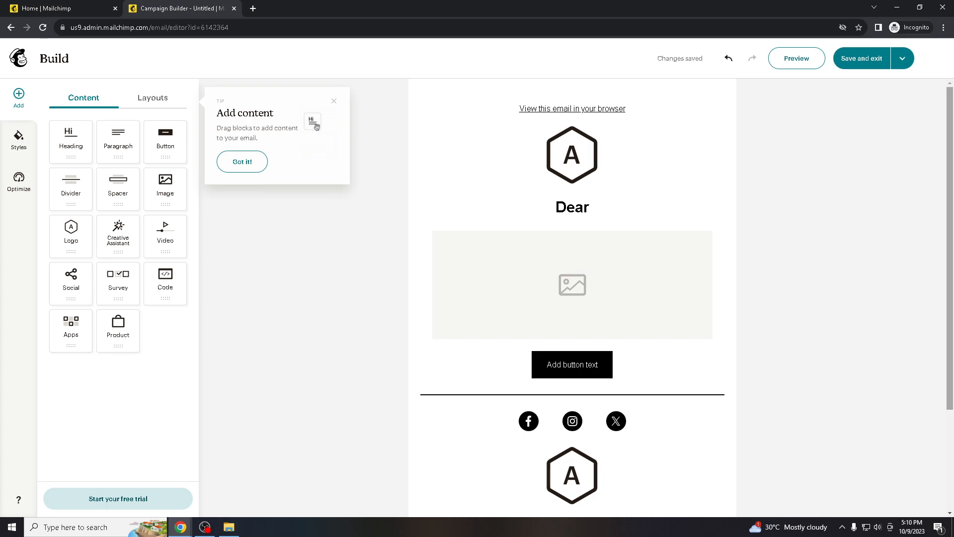
mouse_move(277, 342)
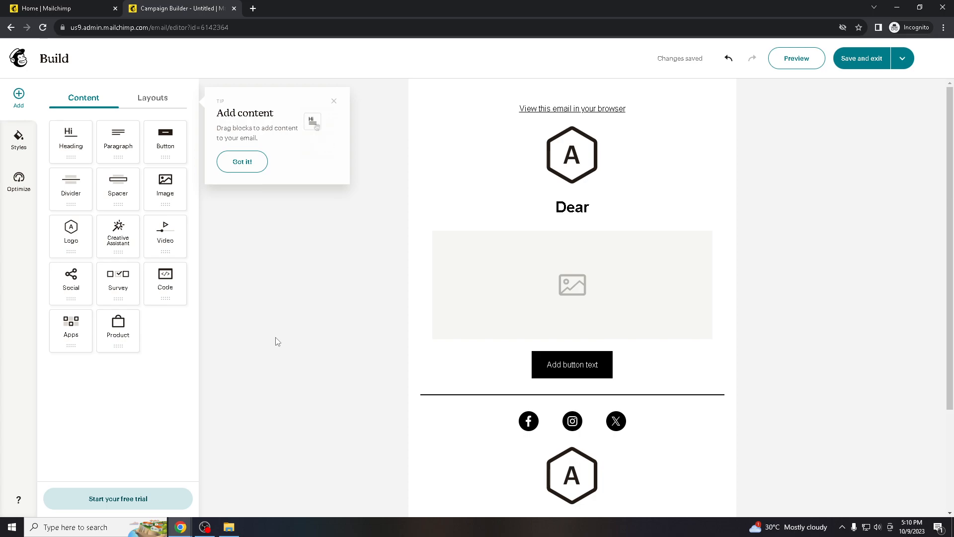
mouse_move(197, 342)
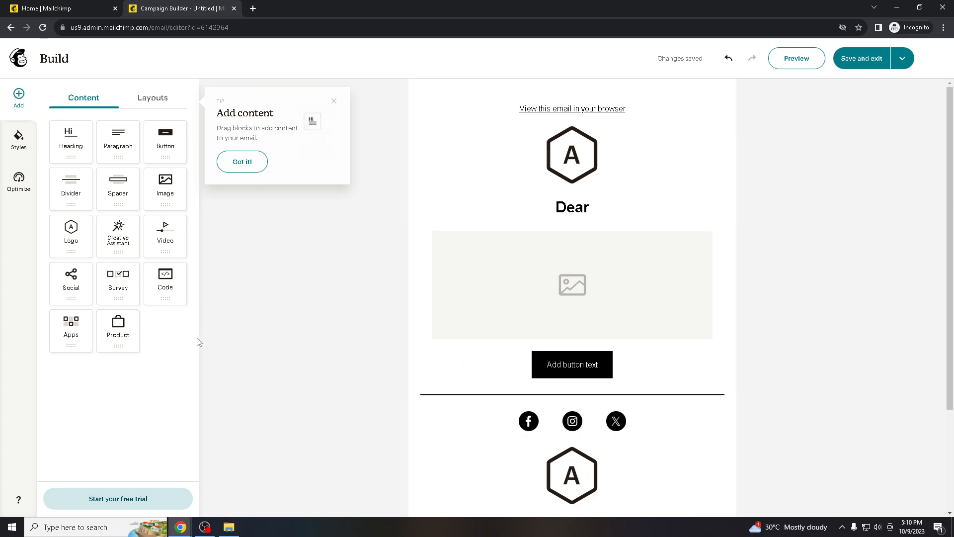
mouse_move(334, 324)
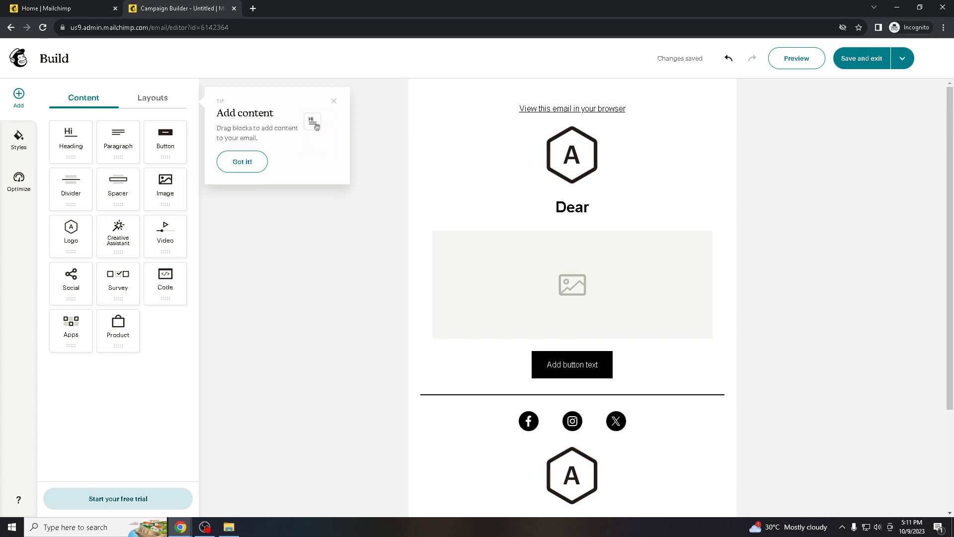
left_click(572, 285)
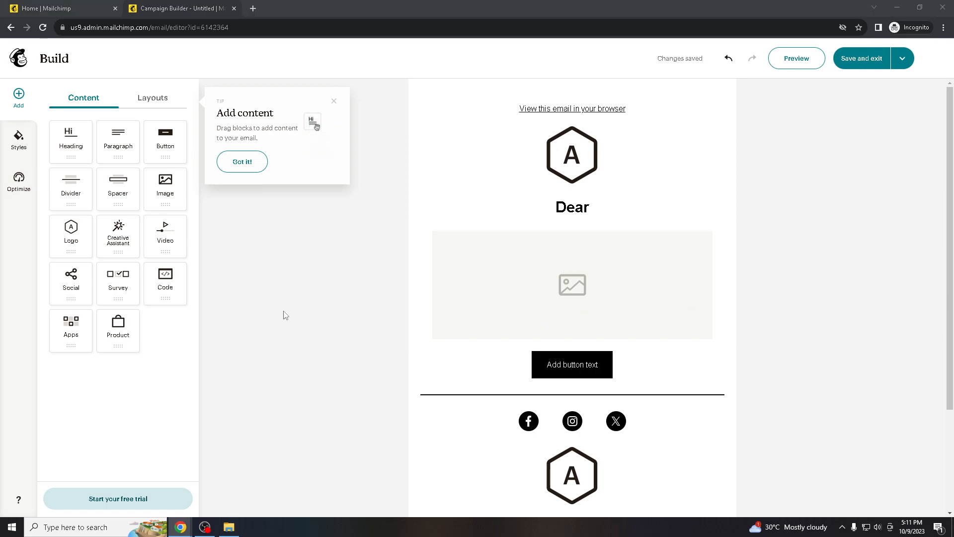
mouse_move(284, 309)
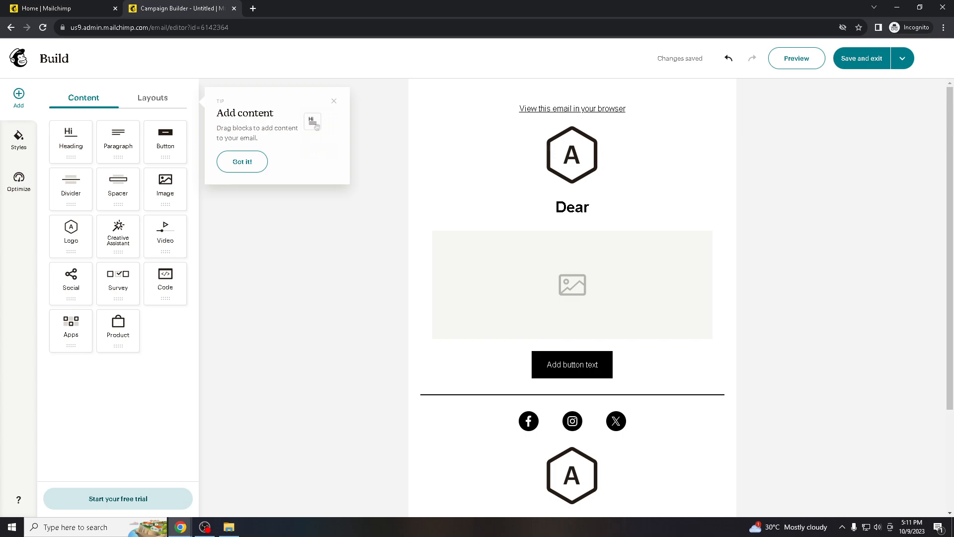
mouse_move(286, 322)
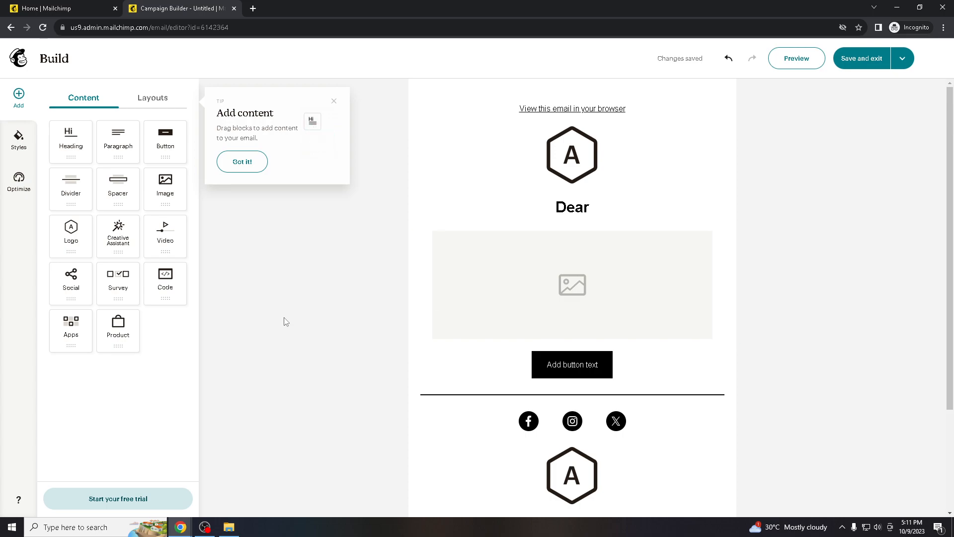
mouse_move(288, 321)
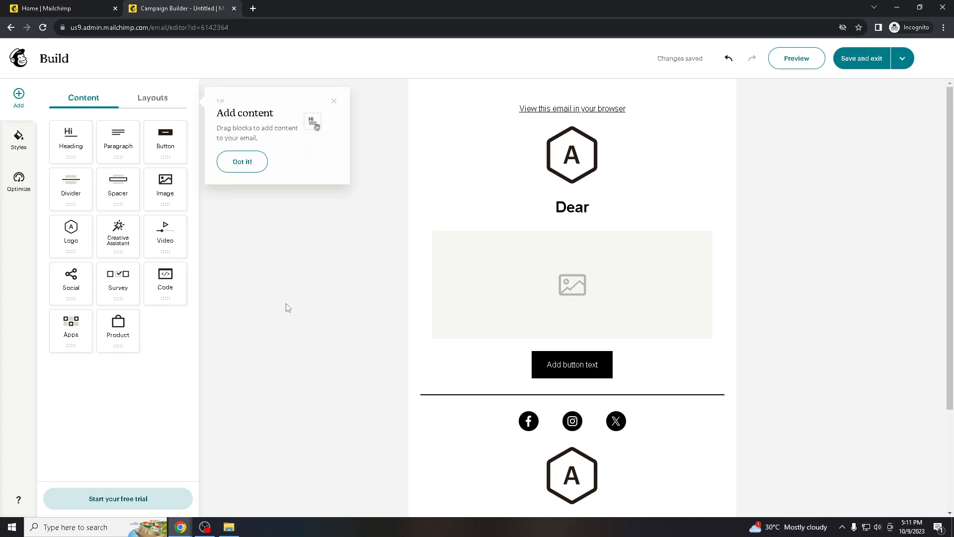
mouse_move(212, 282)
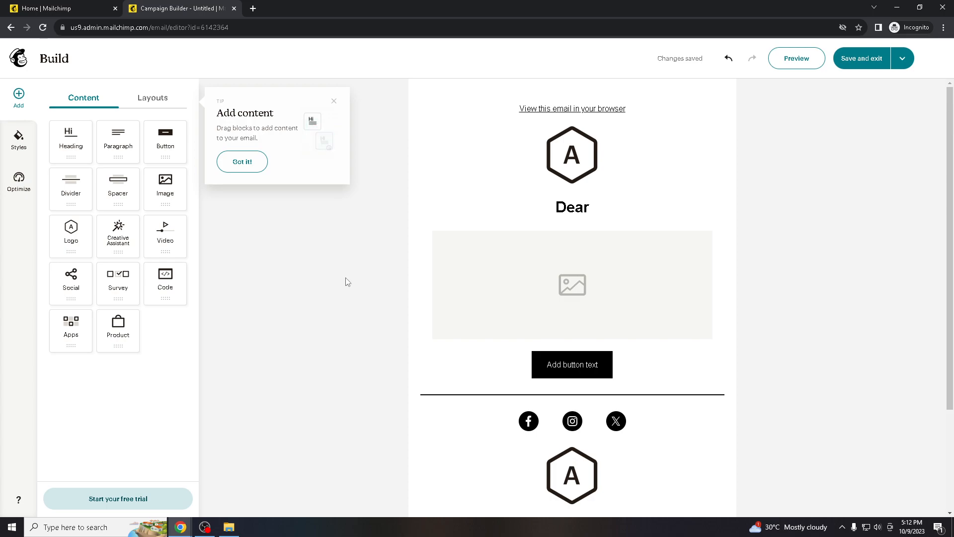
Step: Add 'Fir' after Dear so the heading reads 'Dear Firs Name', then show merge tags
left_click(571, 207)
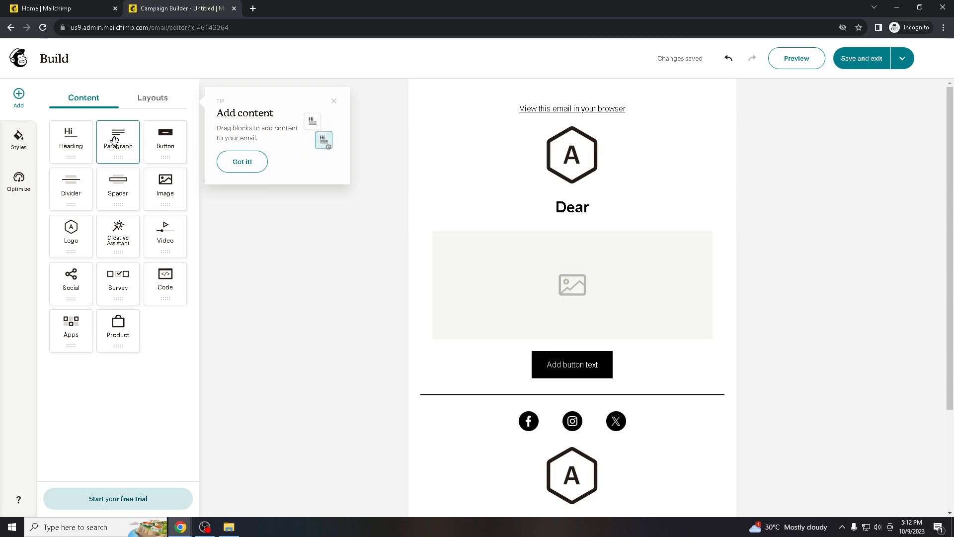
left_click(572, 207)
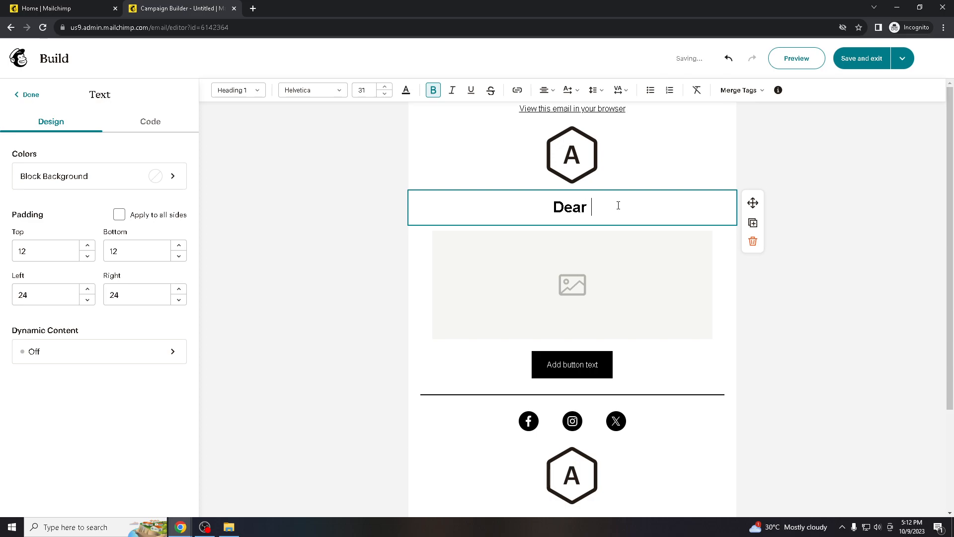
type("Firs Name")
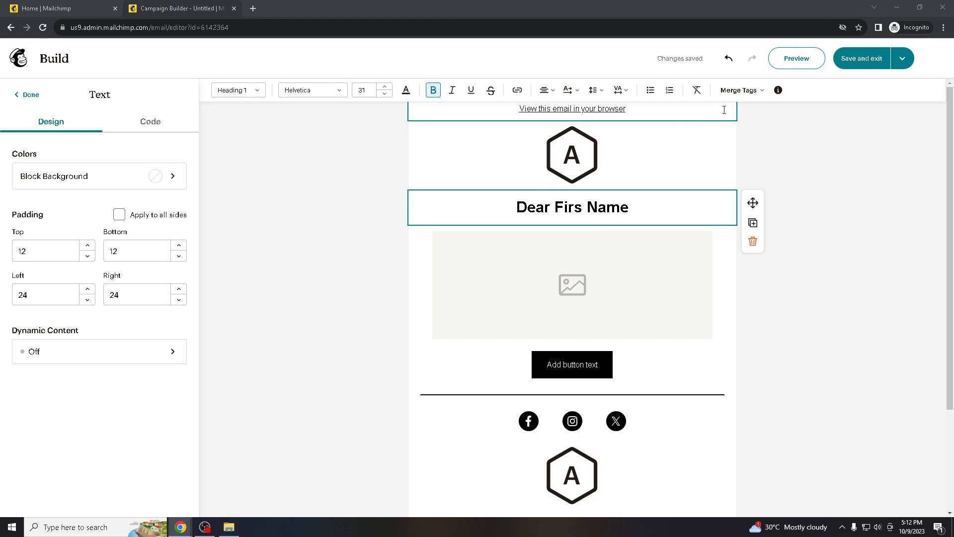
left_click(740, 90)
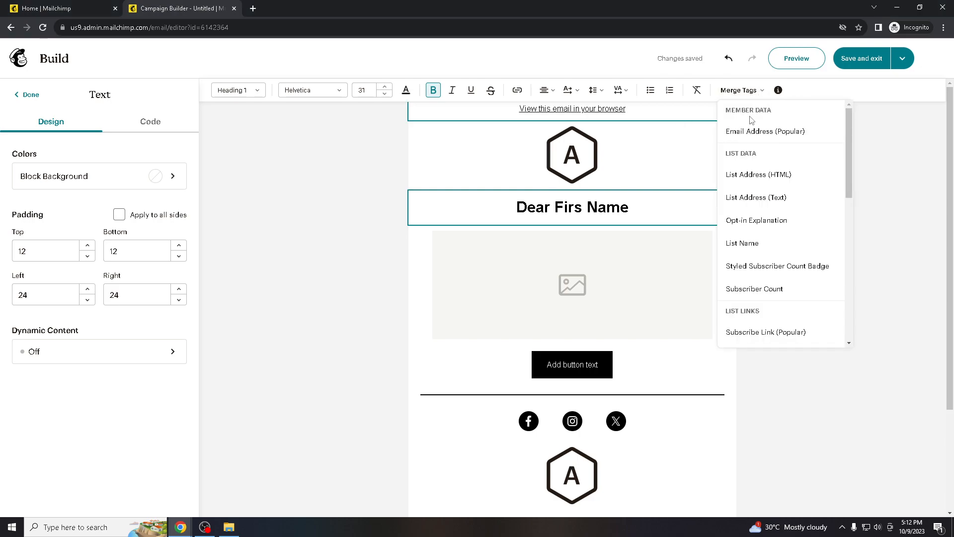
mouse_move(767, 131)
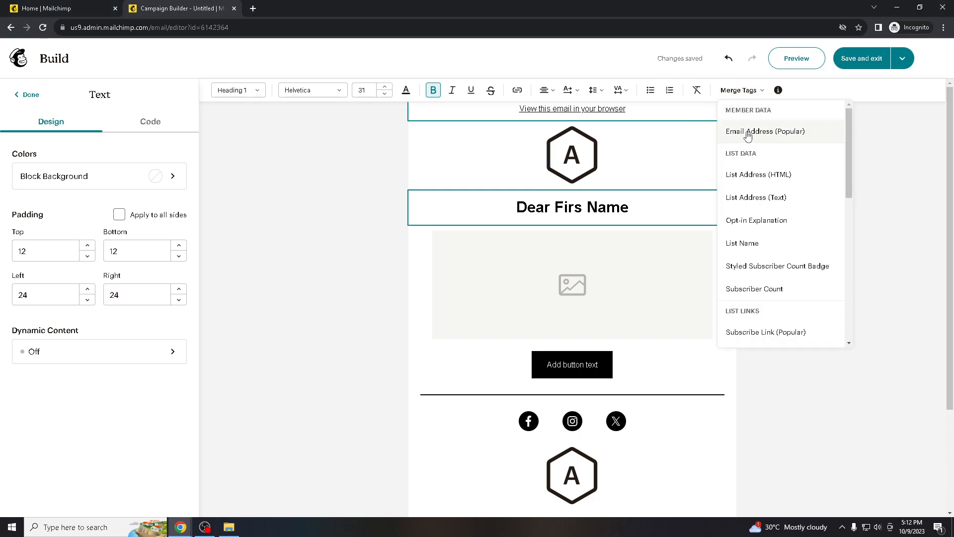